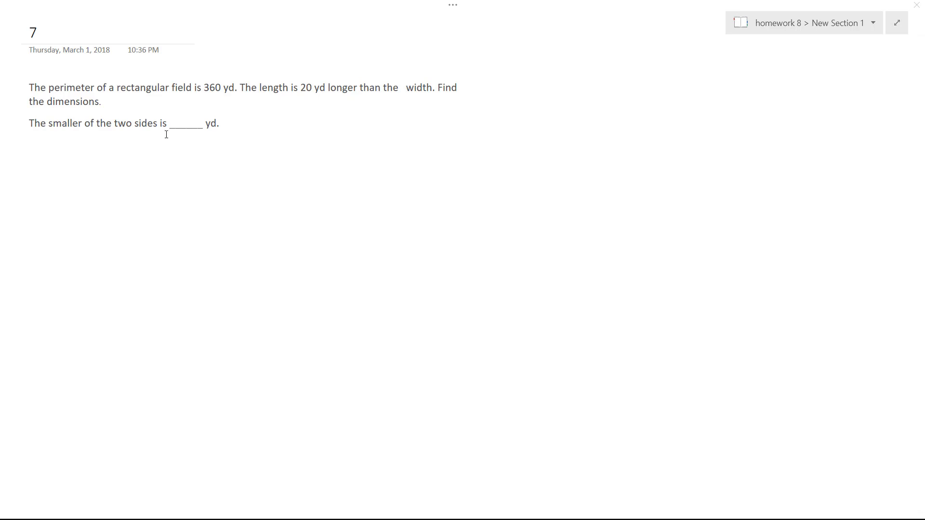
# Step: Draw a rectangle outline beside the perimeter word problem to represent the field
pyautogui.moveTo(400, 140); pyautogui.dragTo(402, 184)
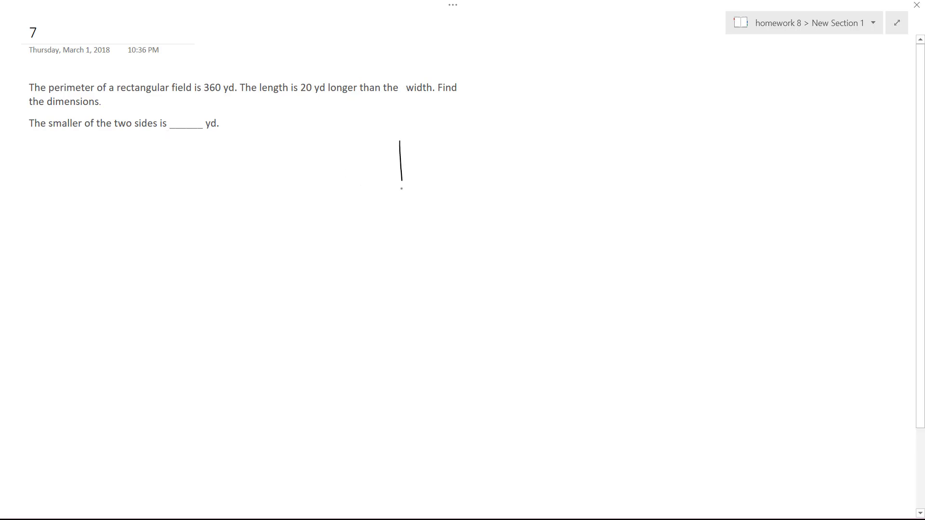
pyautogui.moveTo(401, 142); pyautogui.dragTo(552, 215)
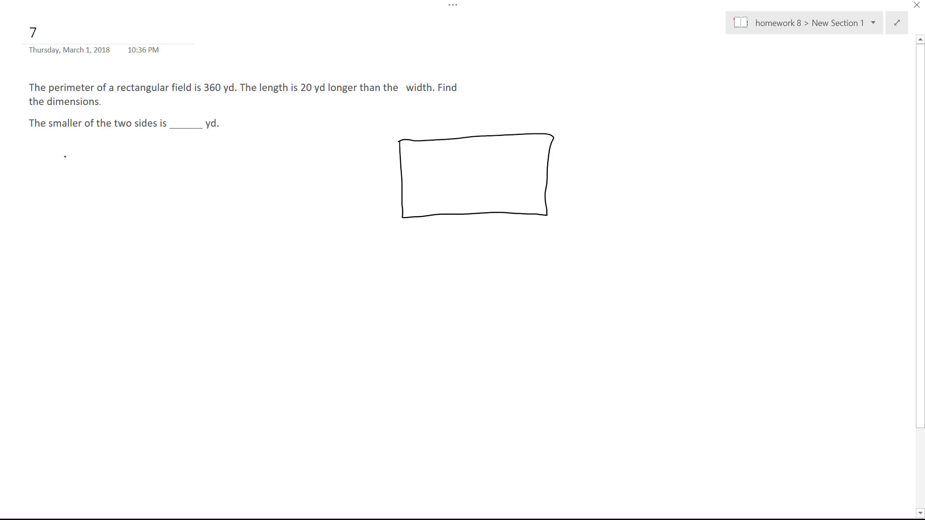
# Step: Handwrite 2l + 2w = 360 and l = w + 20 below the problem, bracketing the first
pyautogui.moveTo(58, 171); pyautogui.dragTo(166, 168)
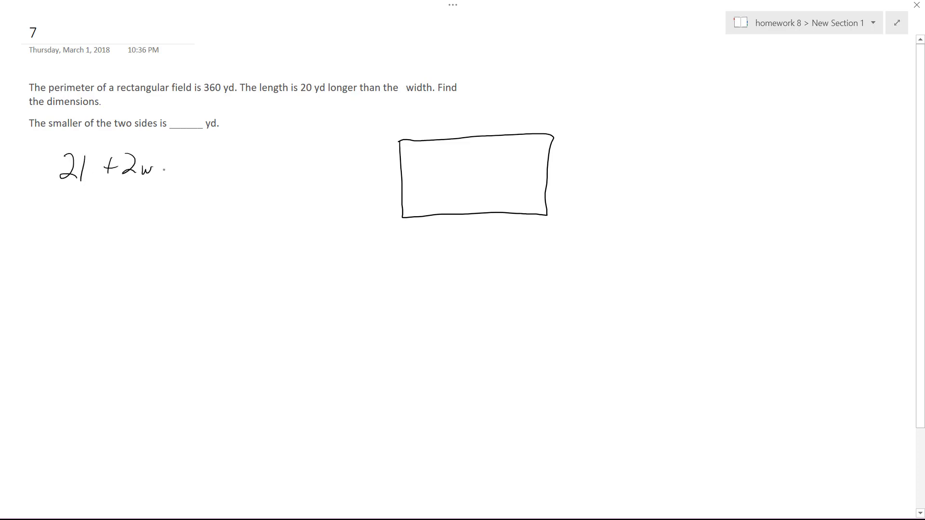
pyautogui.write('=360')
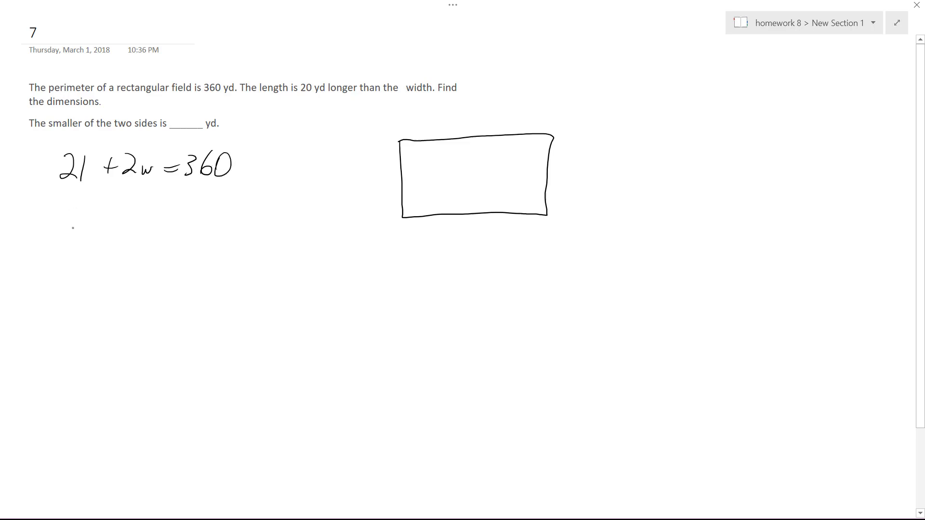
pyautogui.moveTo(76, 218); pyautogui.dragTo(106, 239)
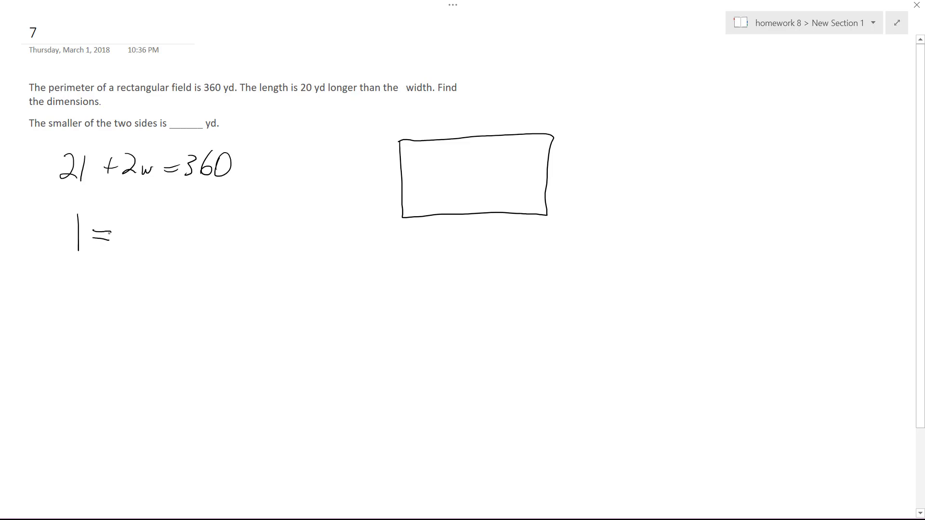
pyautogui.moveTo(129, 241); pyautogui.dragTo(150, 221)
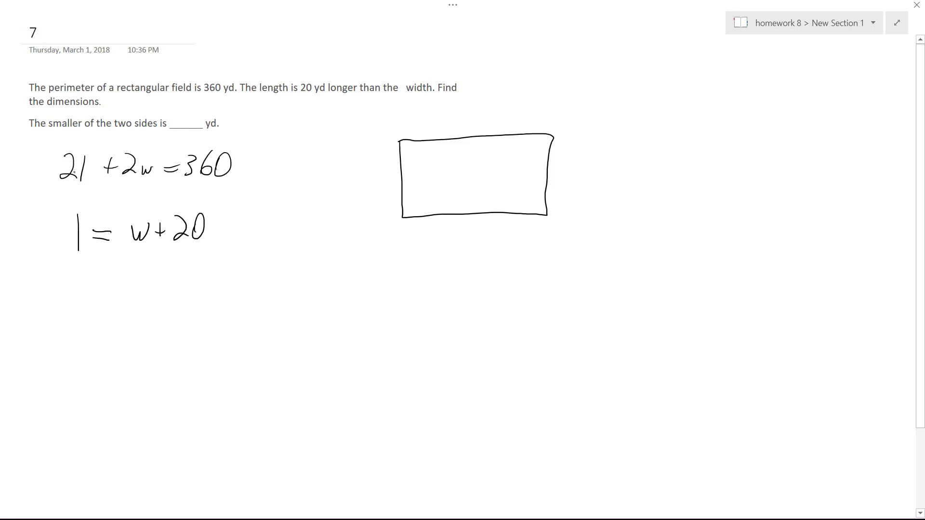
pyautogui.moveTo(50, 183); pyautogui.dragTo(236, 184)
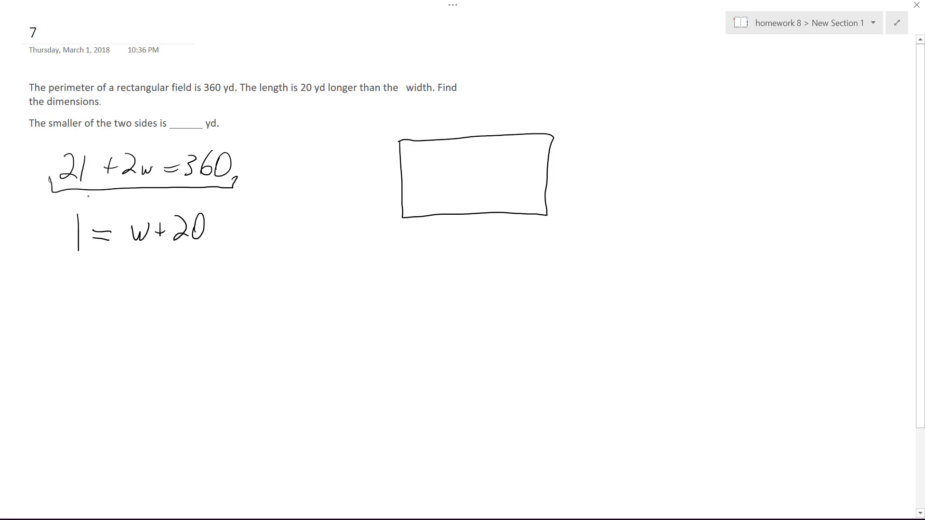
# Step: Write 2(w+20) + 2w = 360, expand to 4w = 320, and conclude w = 80
pyautogui.moveTo(50, 307); pyautogui.dragTo(106, 307)
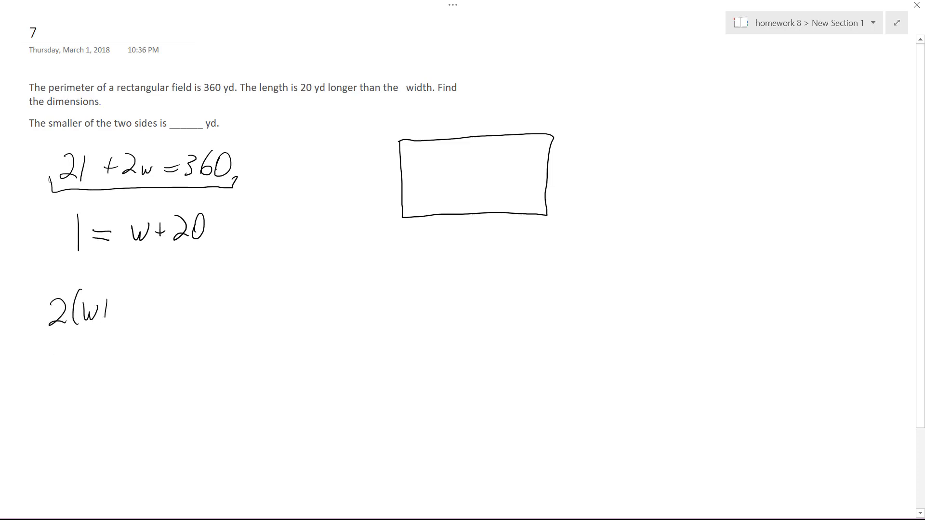
pyautogui.moveTo(91, 307); pyautogui.dragTo(168, 307)
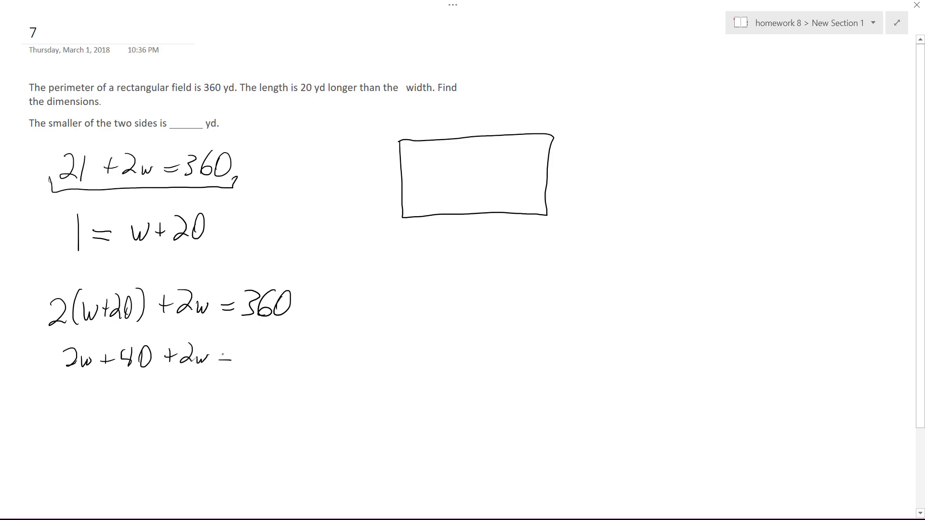
pyautogui.write('=360')
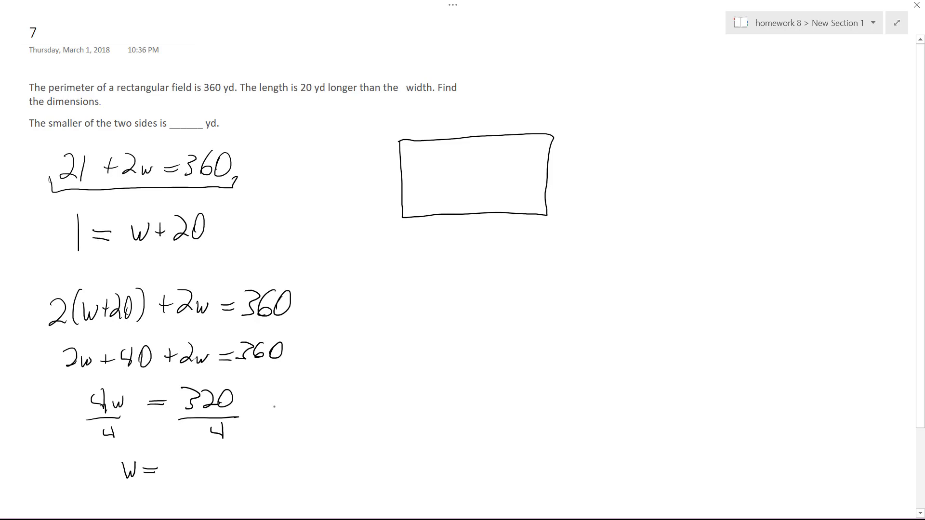
pyautogui.write('80')
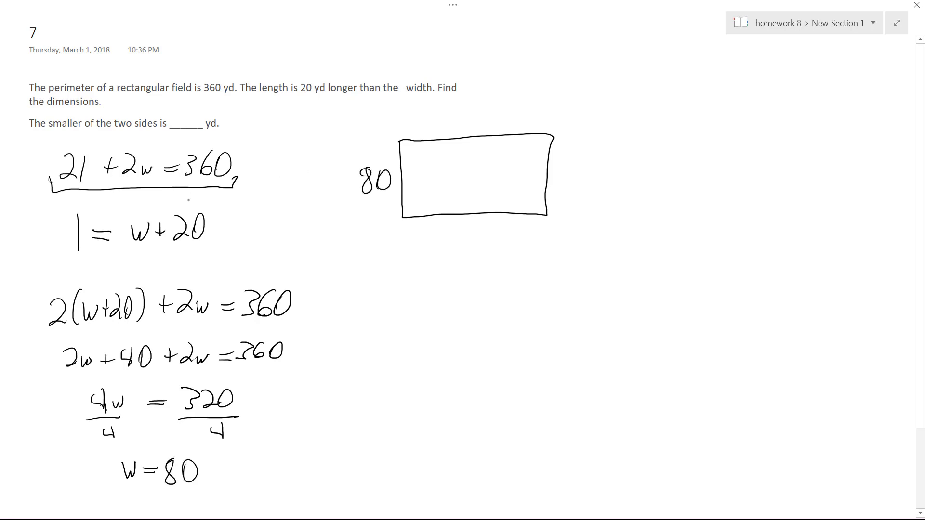
# Step: Label the rectangle's long side 100 and write 80 in the answer blank
pyautogui.write('100')
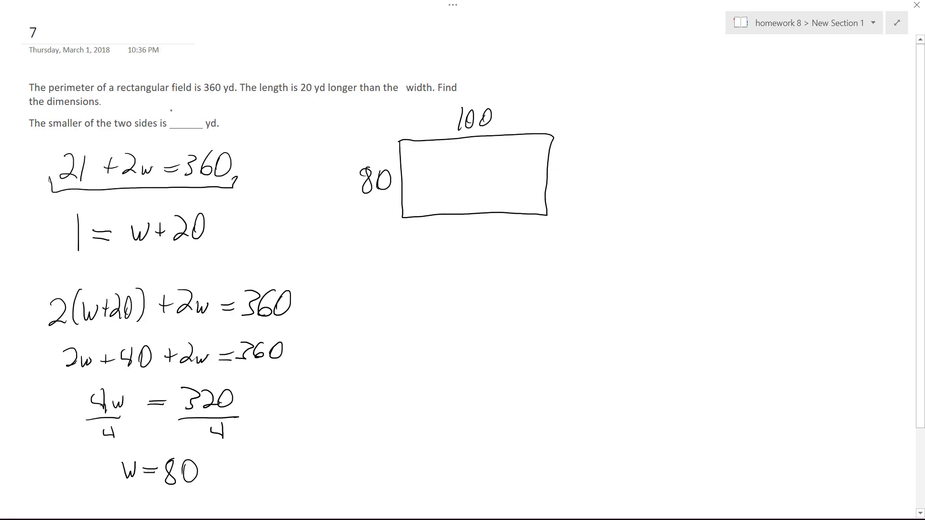
pyautogui.write('80')
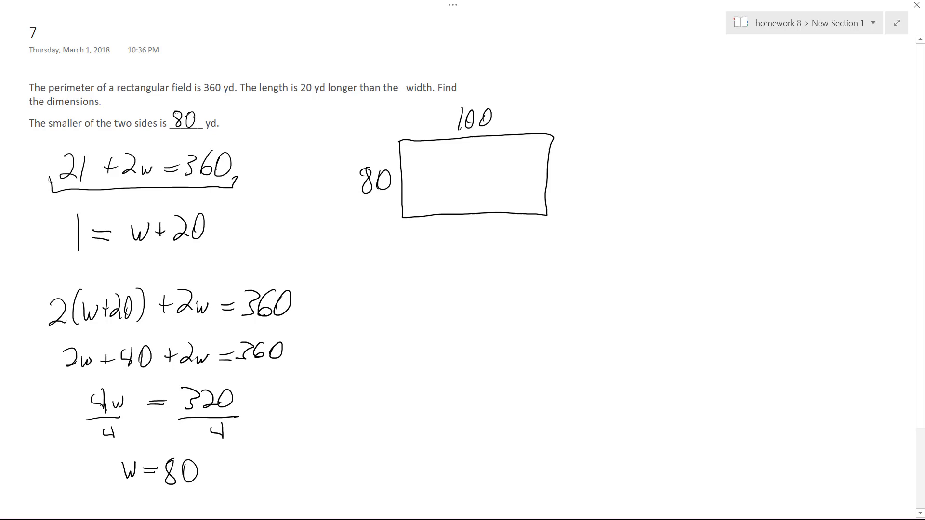